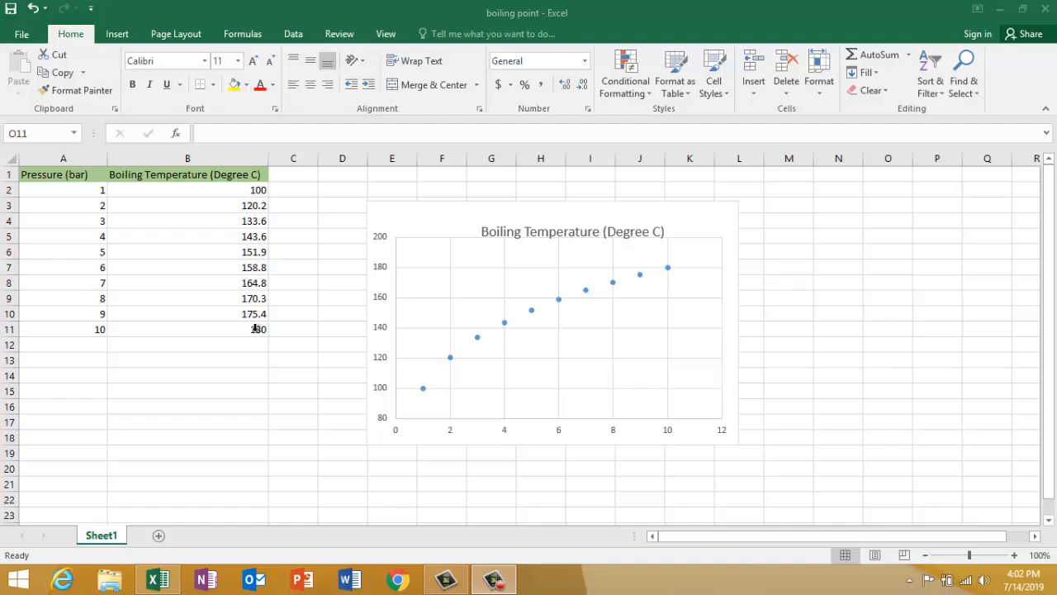
- Select the boiling temperature data series on the scatter chart
click(888, 329)
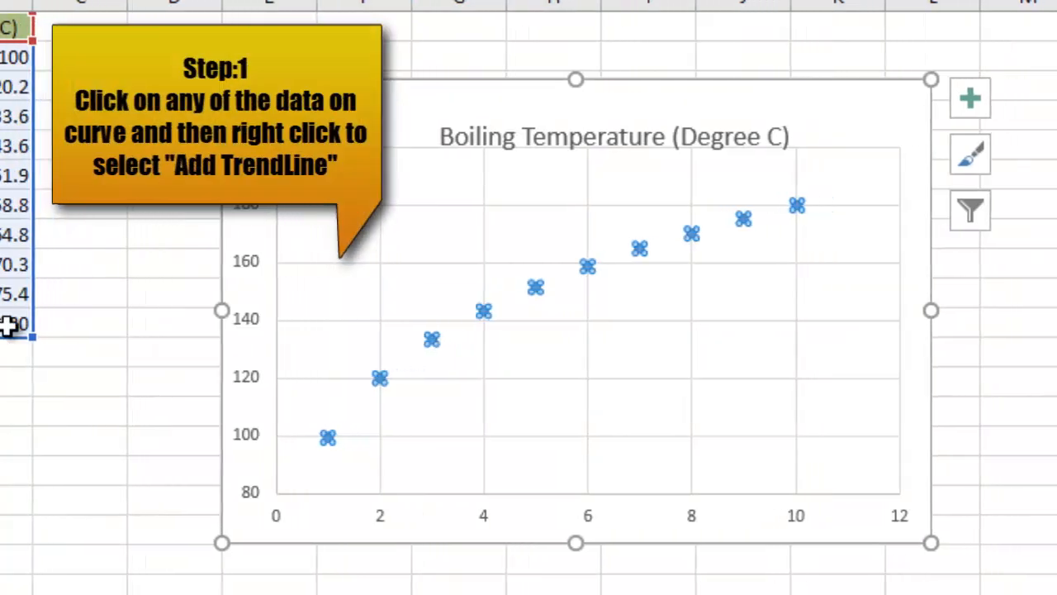
- Add a trendline to the boiling temperature series via the data point's context menu
click(482, 311)
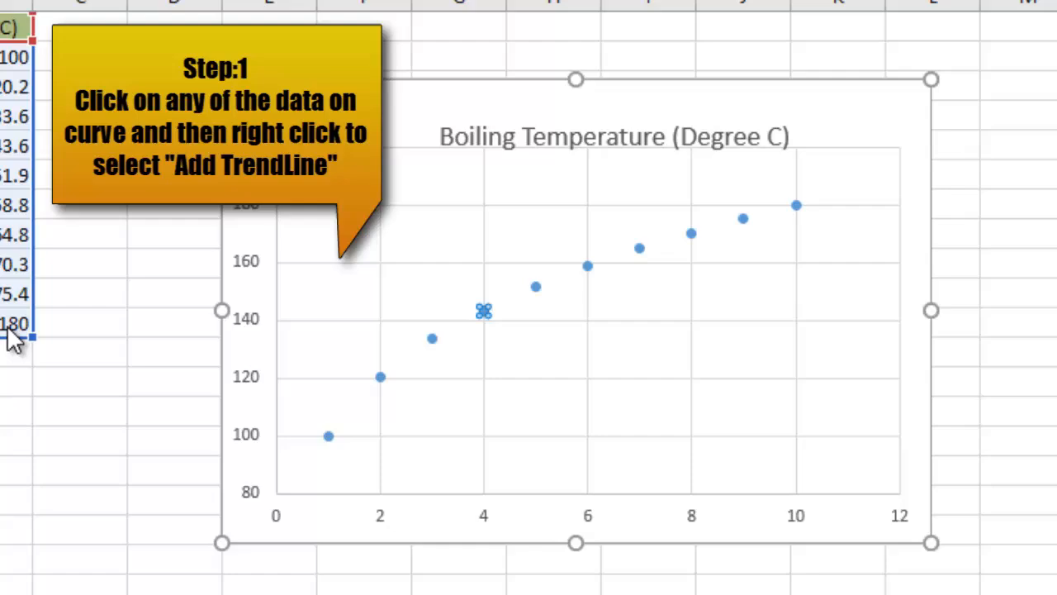
right_click(484, 310)
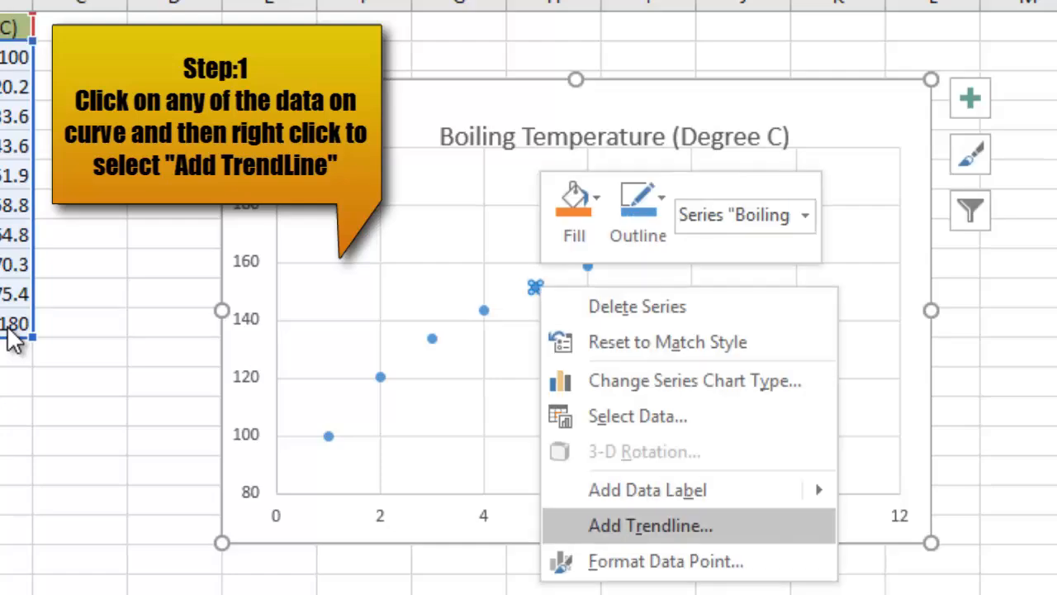
click(650, 525)
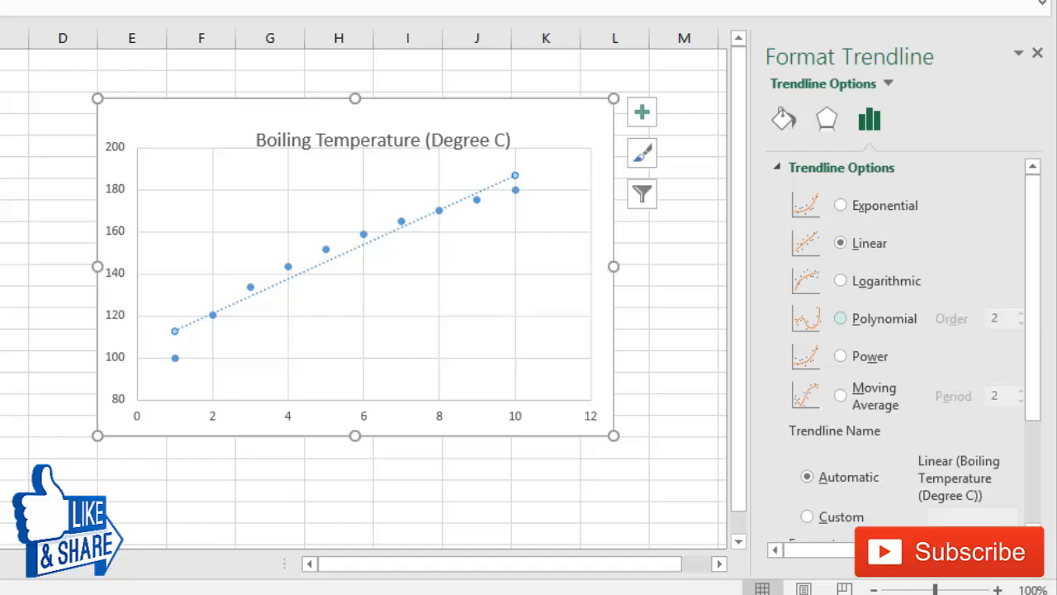
- Set the trendline type to Polynomial with Order 4
click(841, 317)
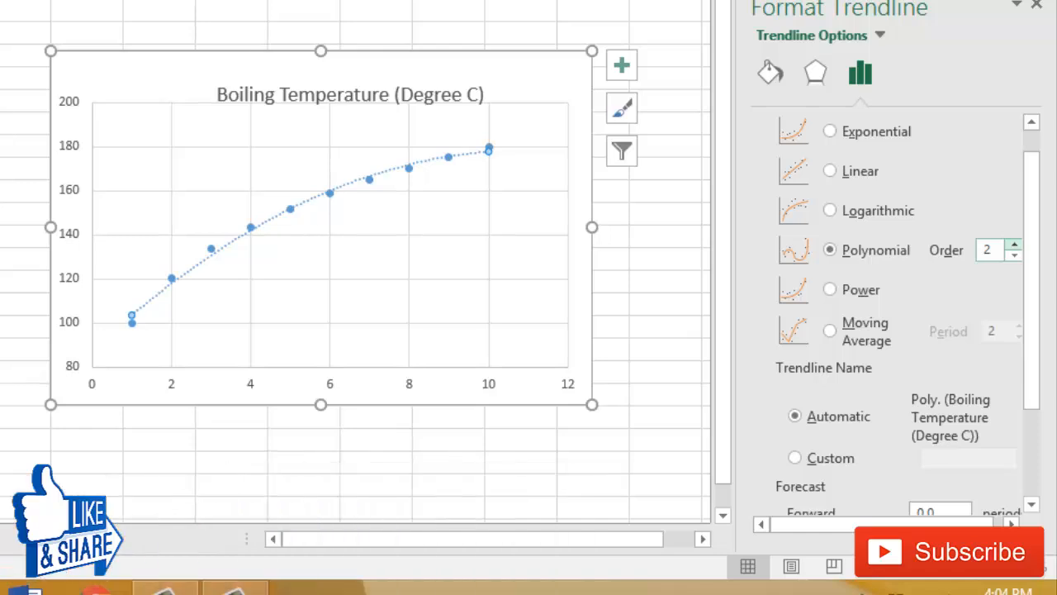
click(1014, 245)
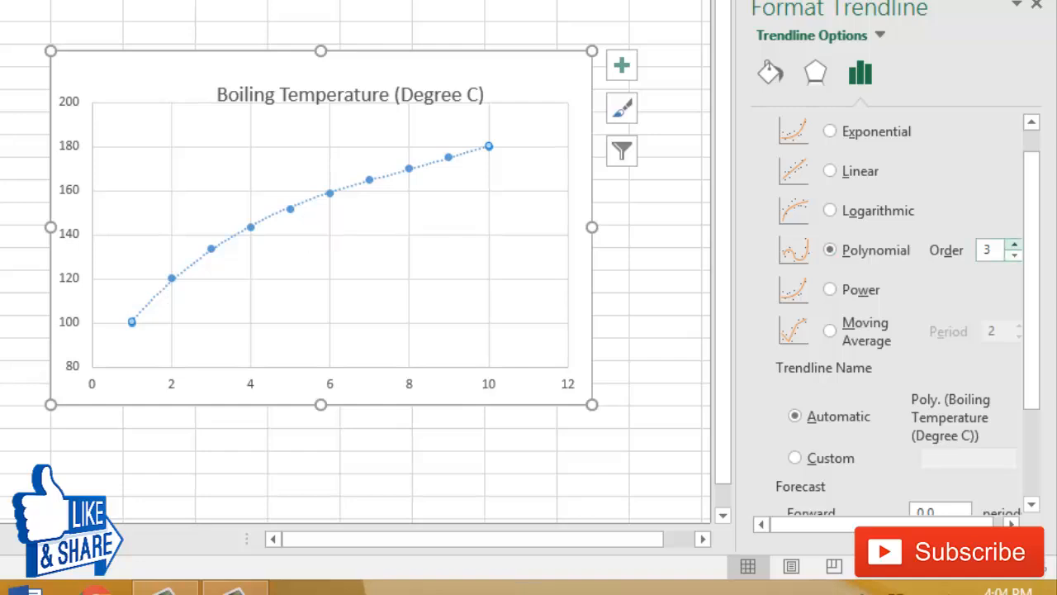
click(1014, 245)
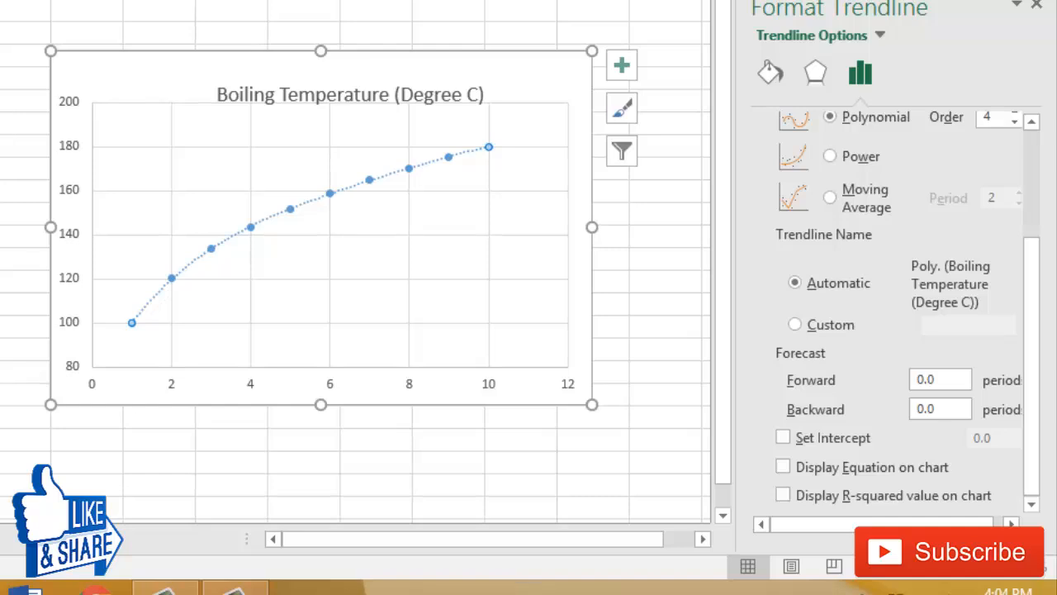
click(783, 495)
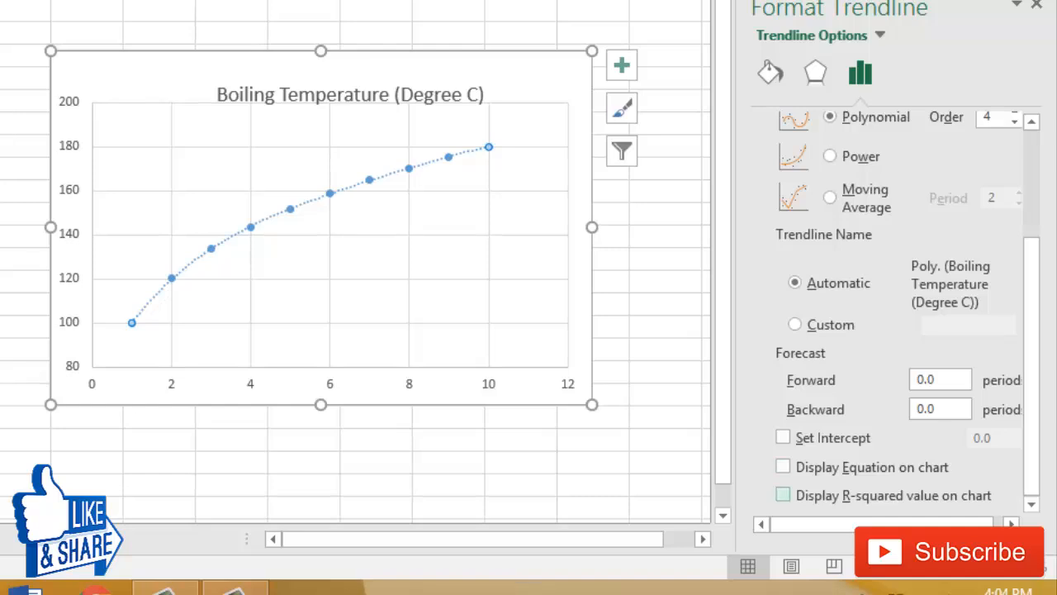
click(783, 466)
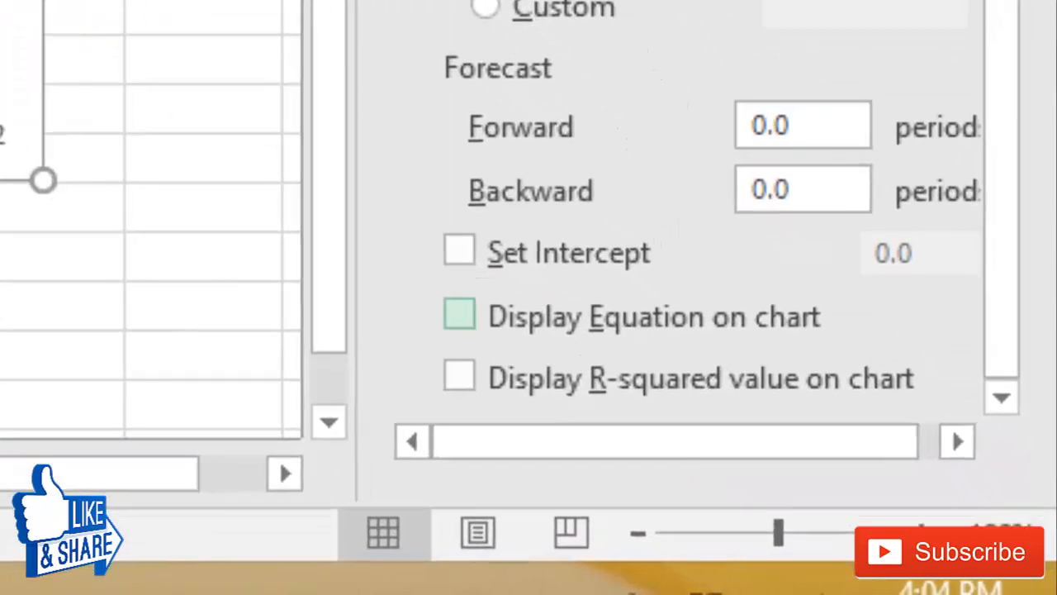
- Display the trendline equation and R² value (0.9999) on the chart and select the equation label
click(459, 314)
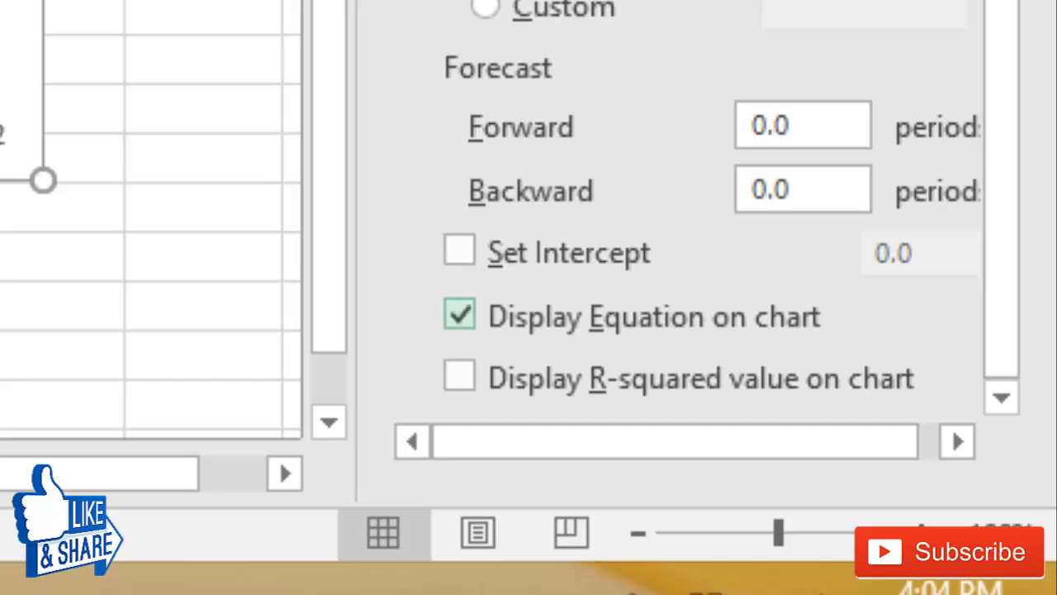
click(459, 314)
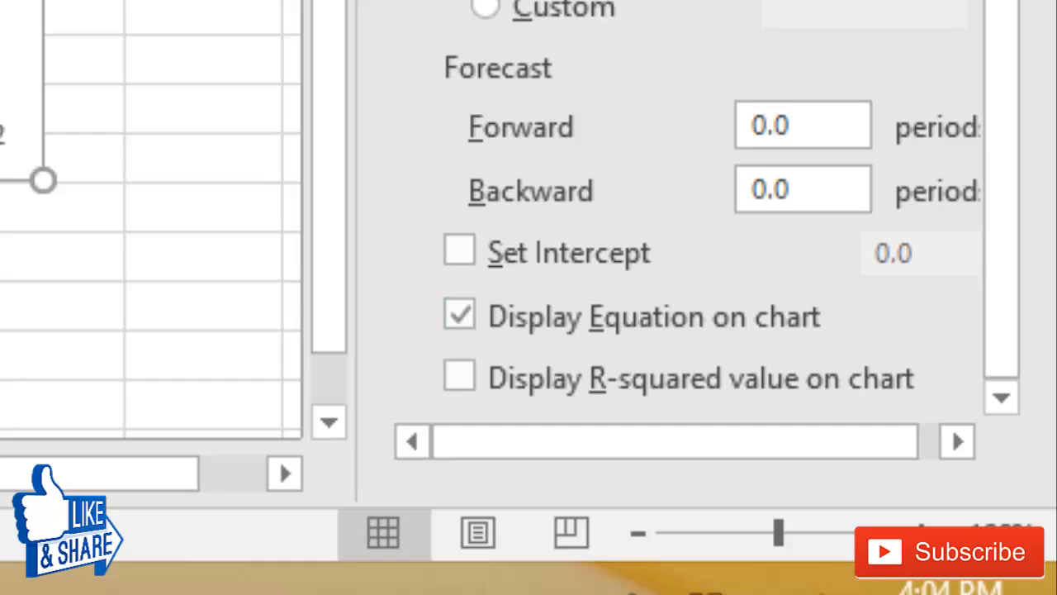
click(460, 377)
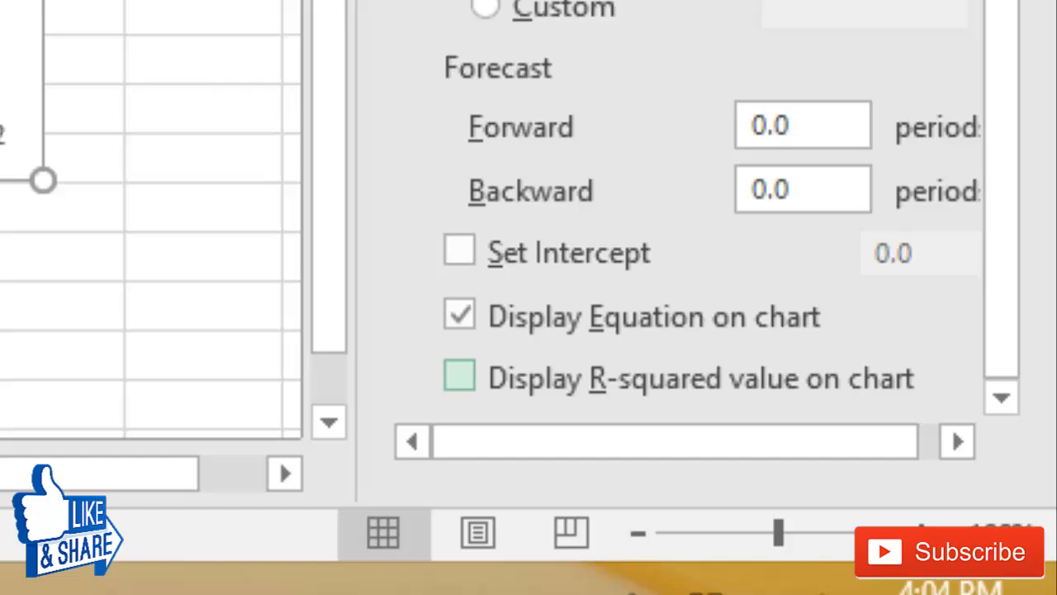
click(459, 377)
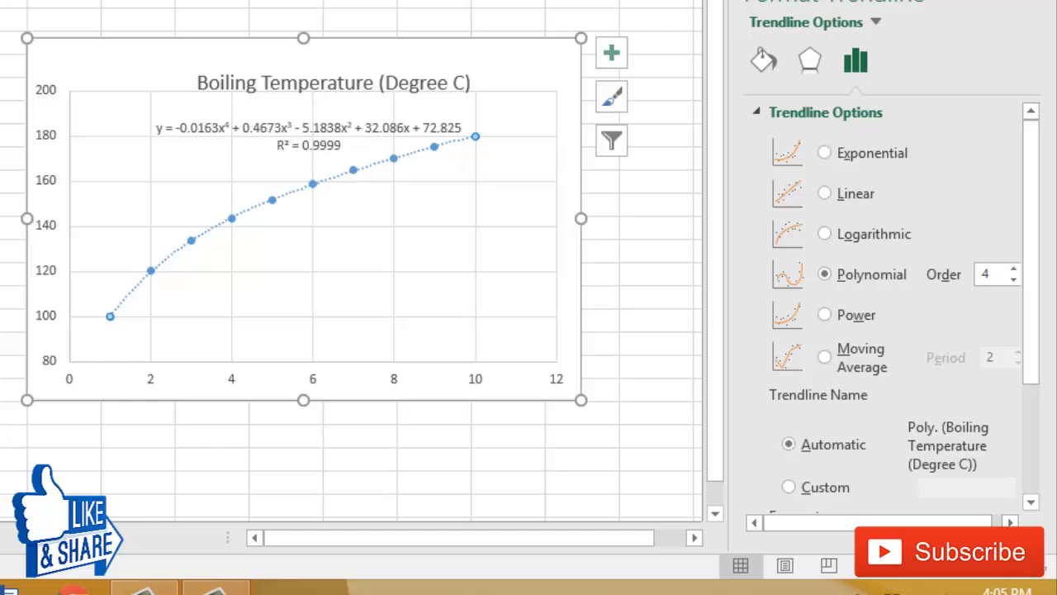
click(307, 136)
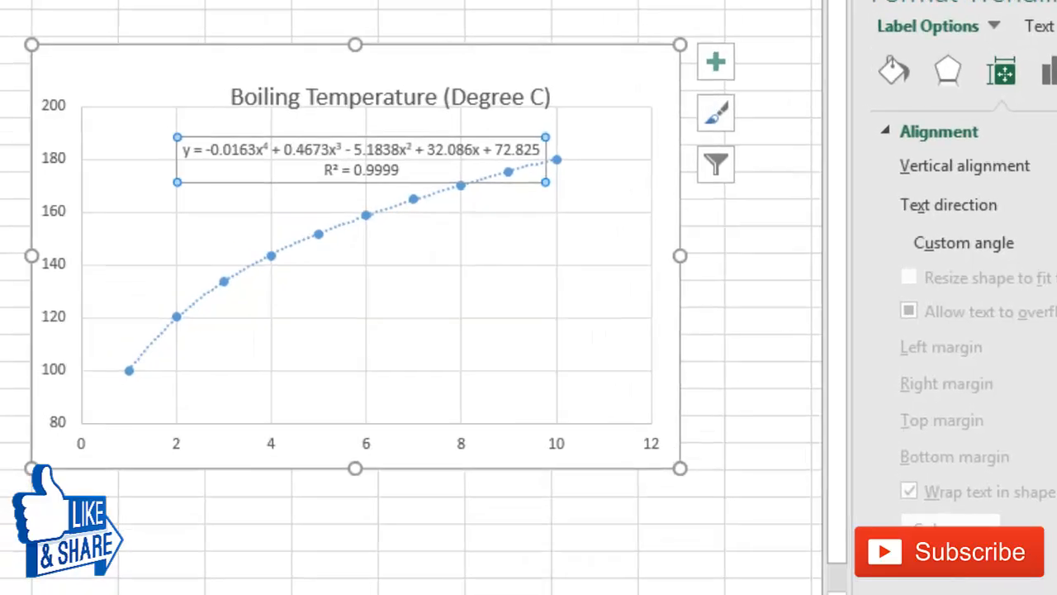
- Open Format Trendline Label for the equation label
right_click(355, 158)
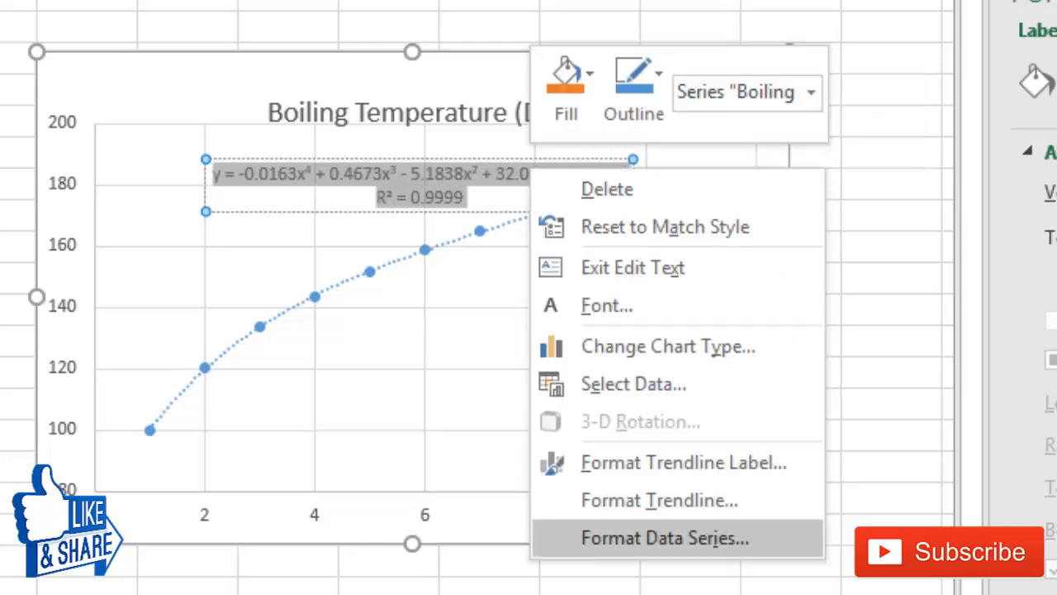
mouse_move(683, 462)
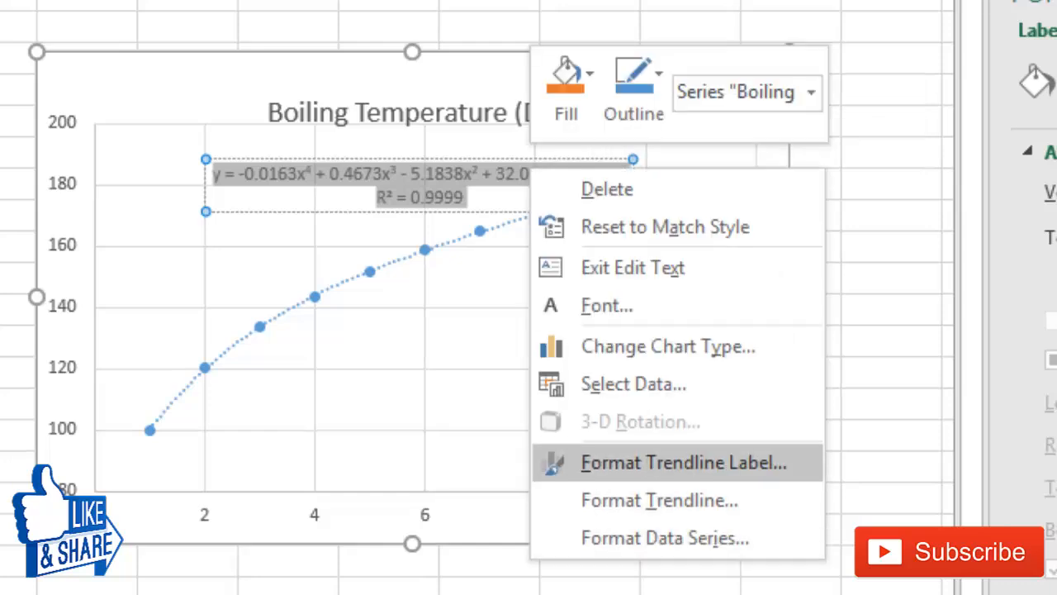
click(682, 463)
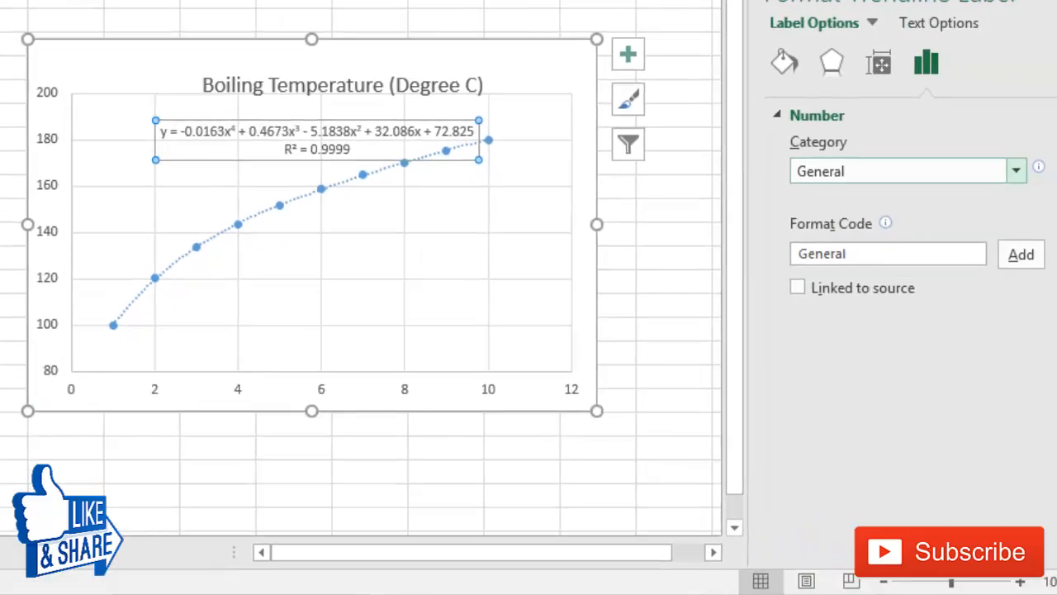
- Set the label's number category to Scientific with 6 decimal places
click(1015, 170)
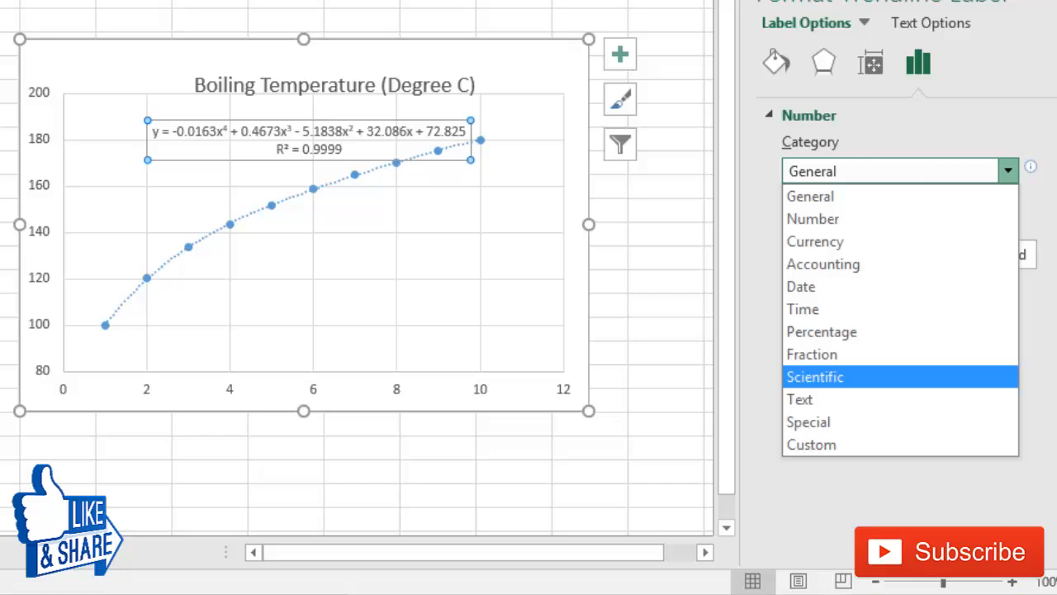
click(814, 376)
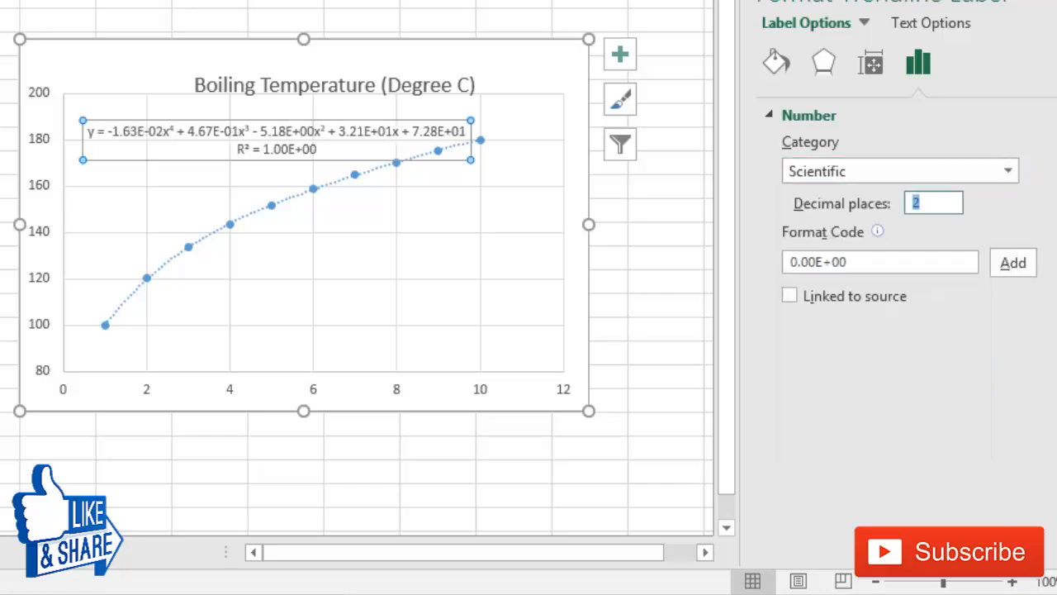
text(6)
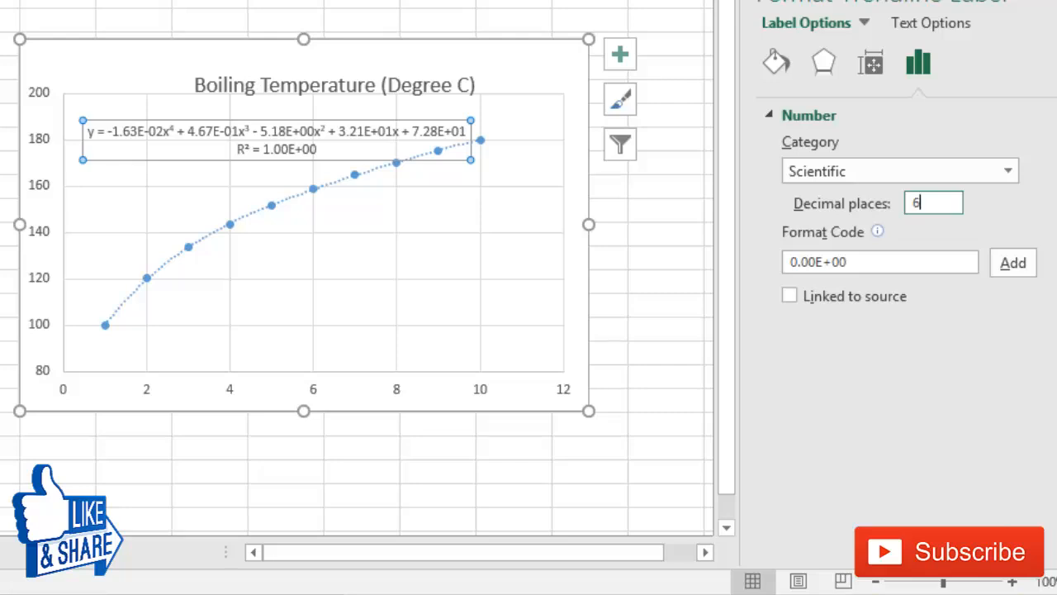
click(1013, 261)
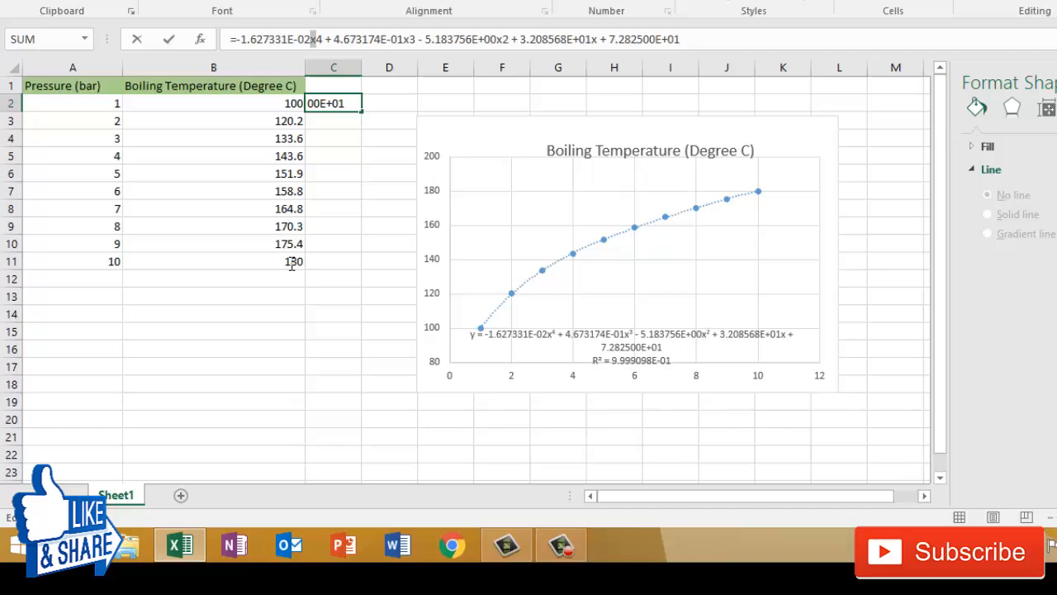
- Replace x in the pasted equation in C2 with *A2
text(*A2)
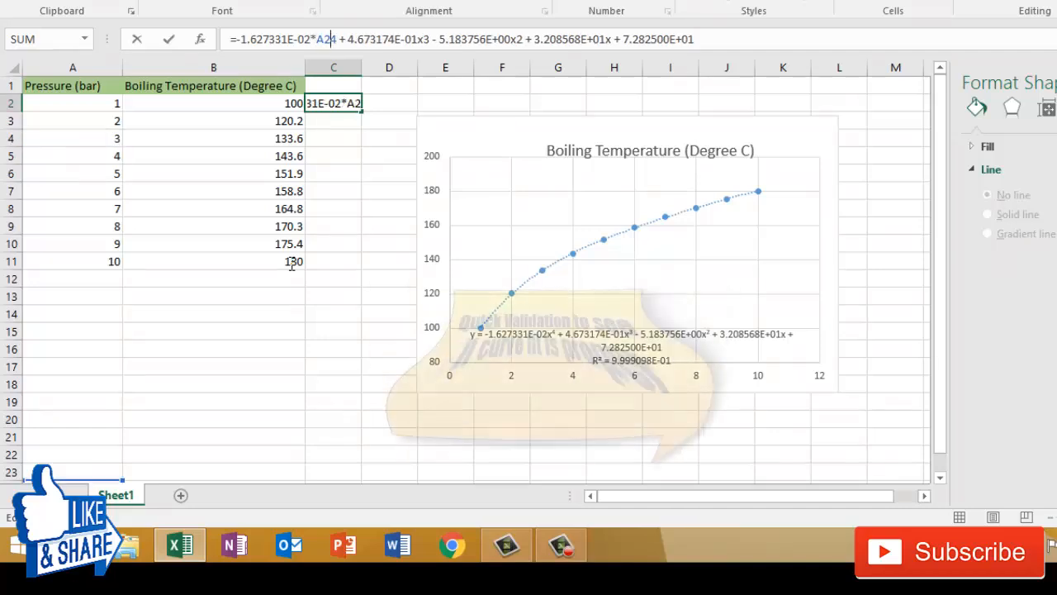